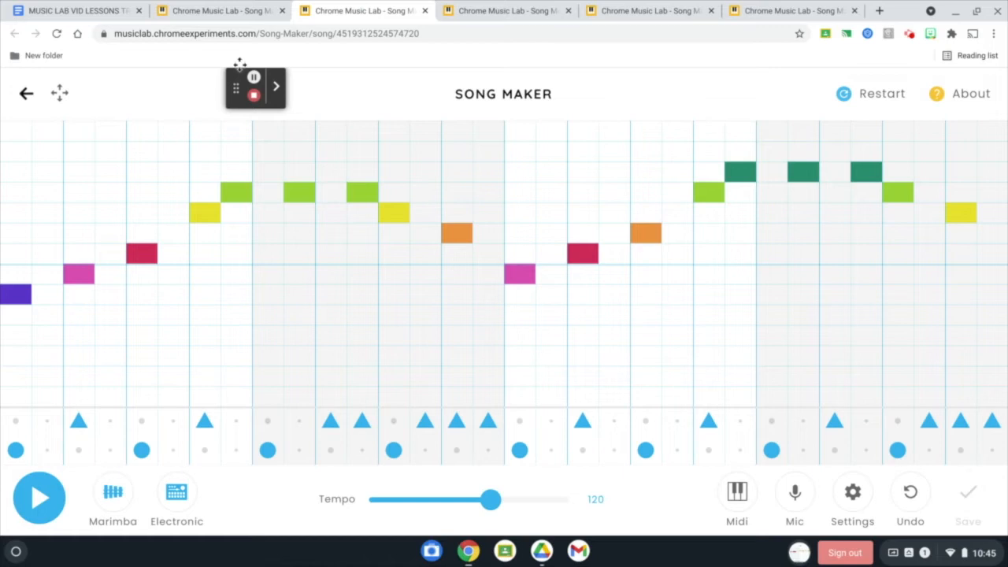
- Add the first-bar melody one row lower in bars three and four of the next song
click(40, 497)
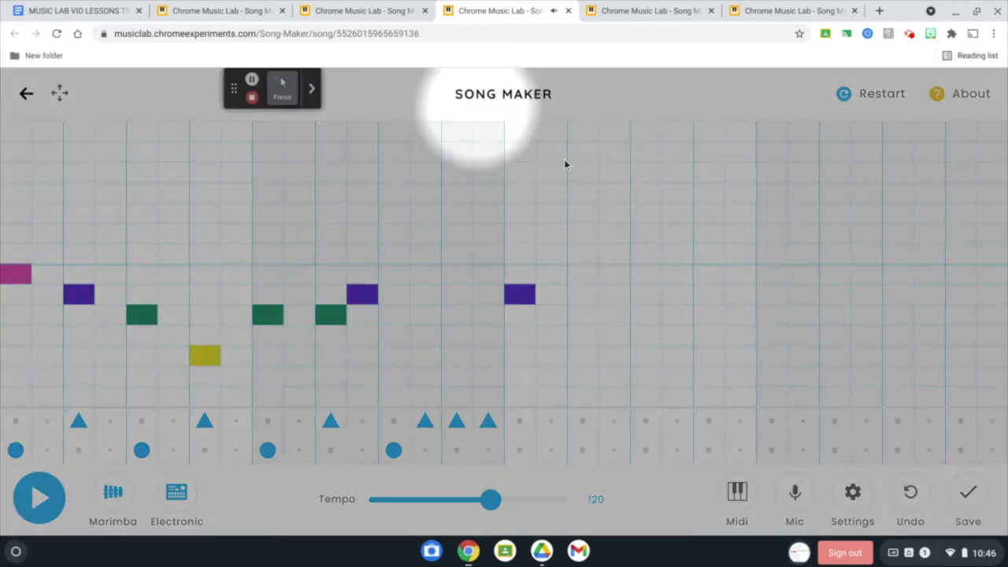
click(519, 294)
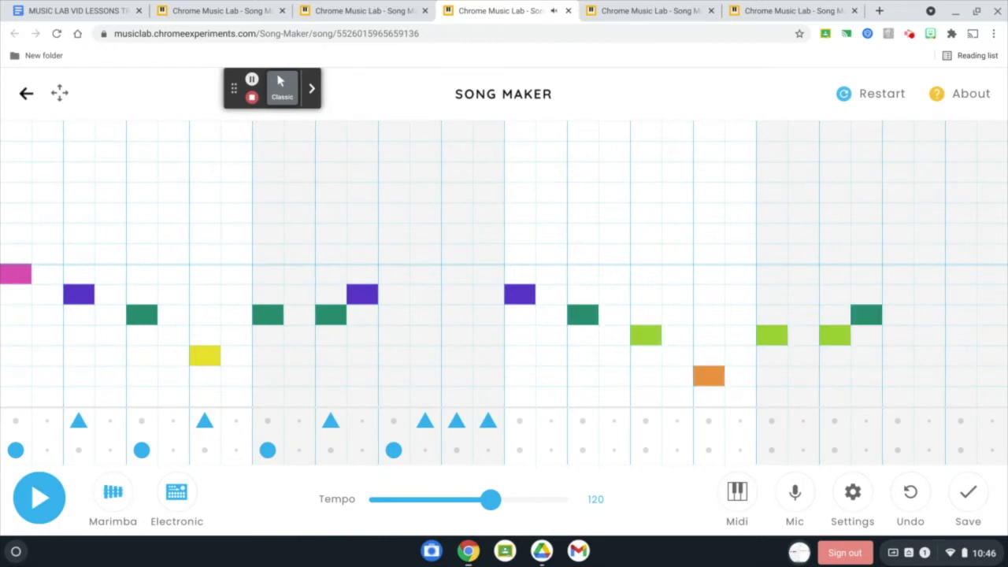
click(40, 498)
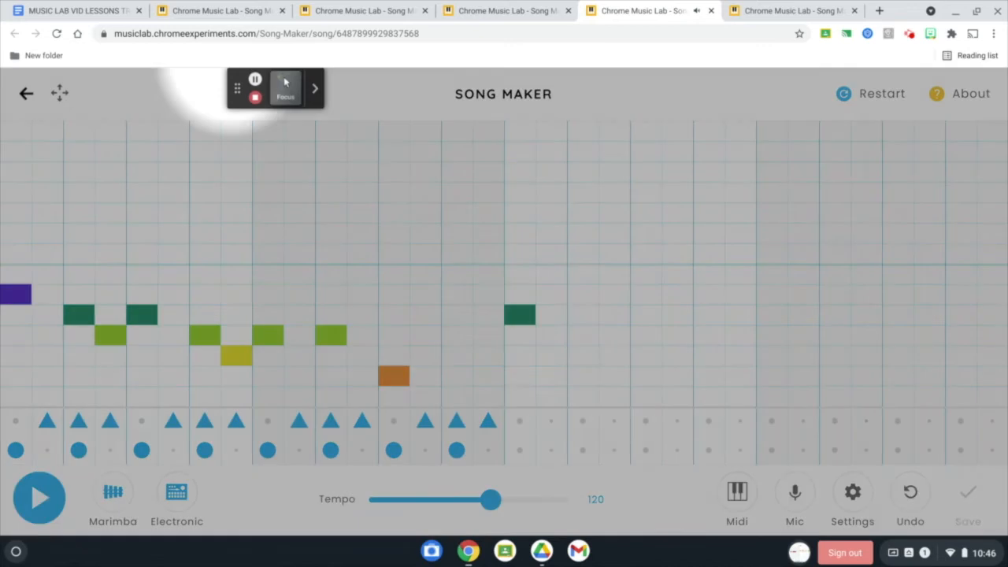
- Copy the melody one row lower and the percussion rhythm into the third song's second half
click(519, 315)
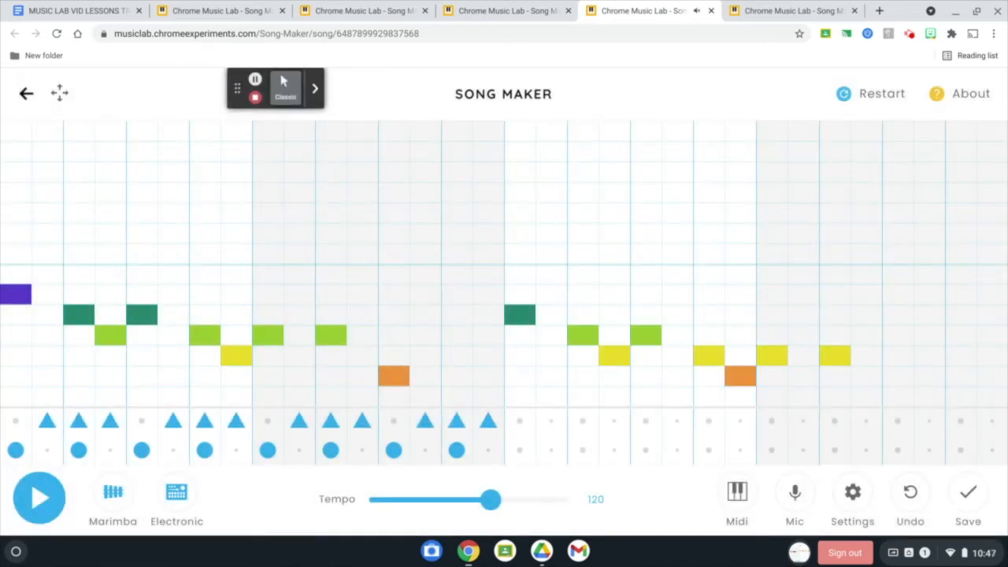
click(898, 396)
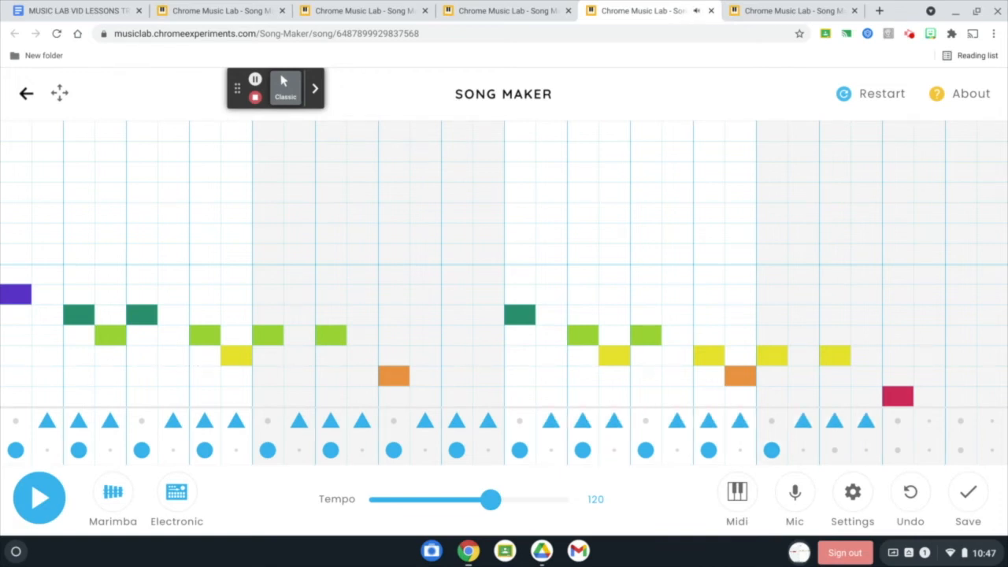
click(40, 496)
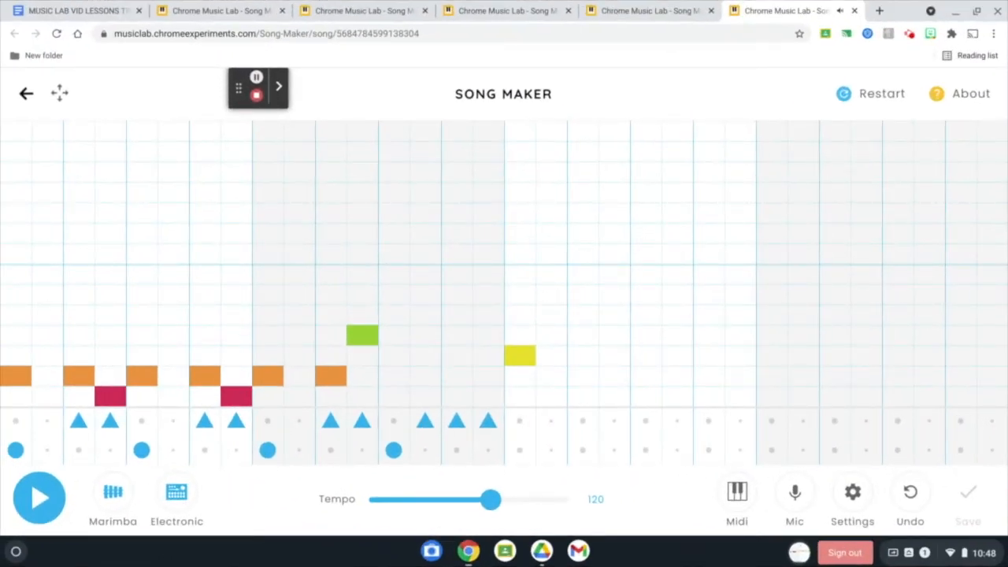
mouse_move(286, 82)
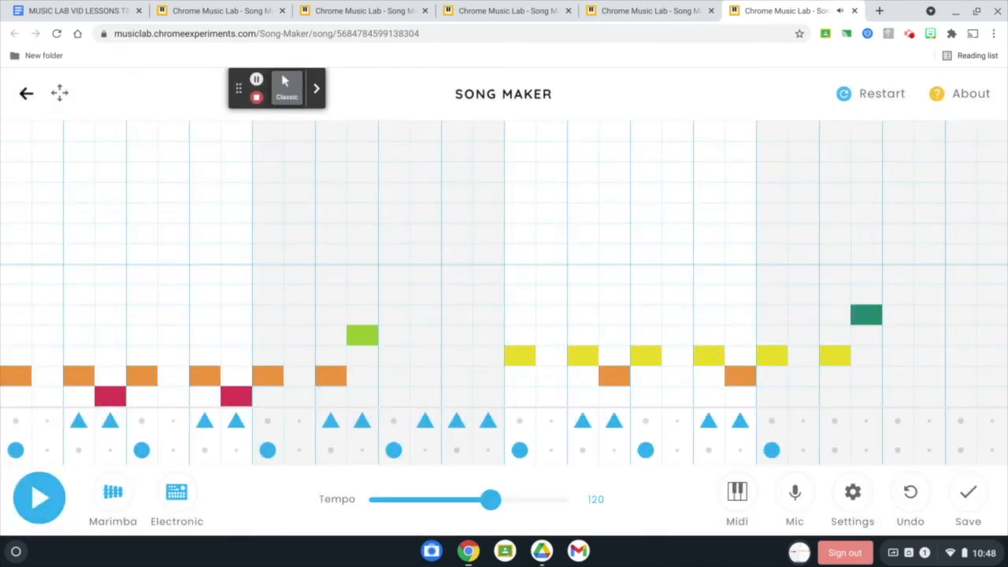
- Play the fourth song with its completed second-half melody and drums
click(39, 496)
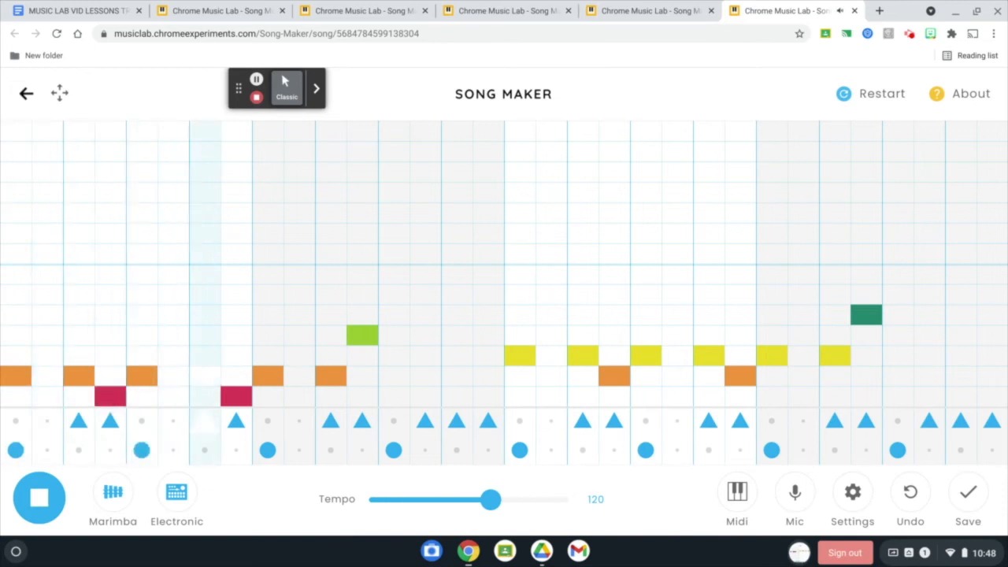